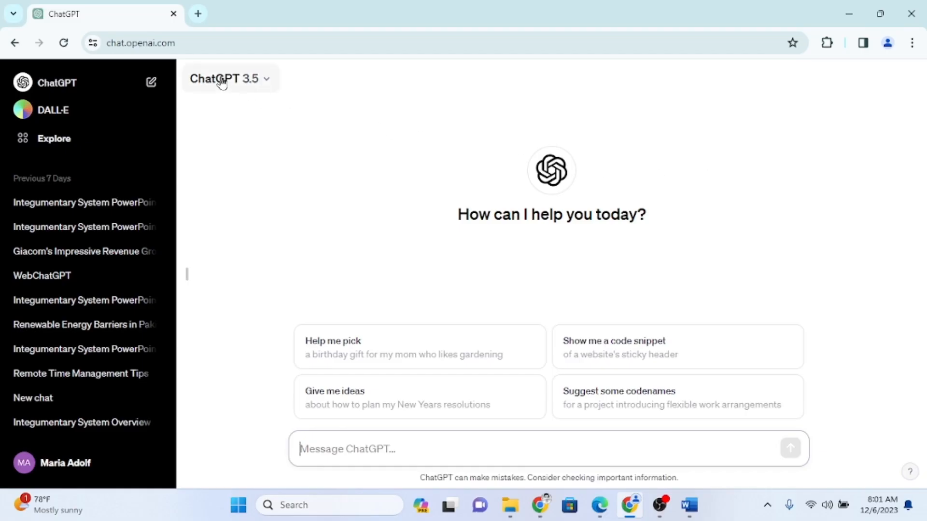
Send a prompt asking a Science expert for a 10-slide Integumentary System PowerPoint outline
{"action": "left_click", "coordinate": [142, 43]}
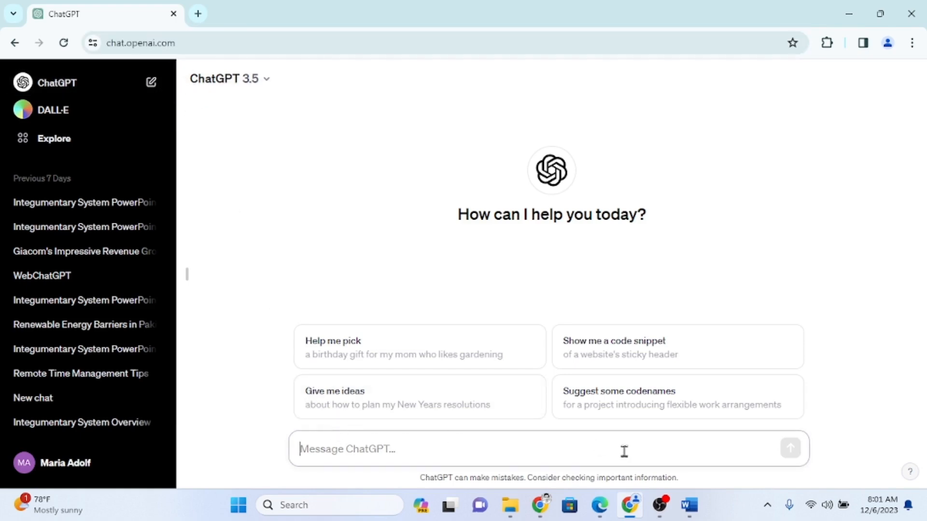
{"action": "left_click", "coordinate": [688, 505]}
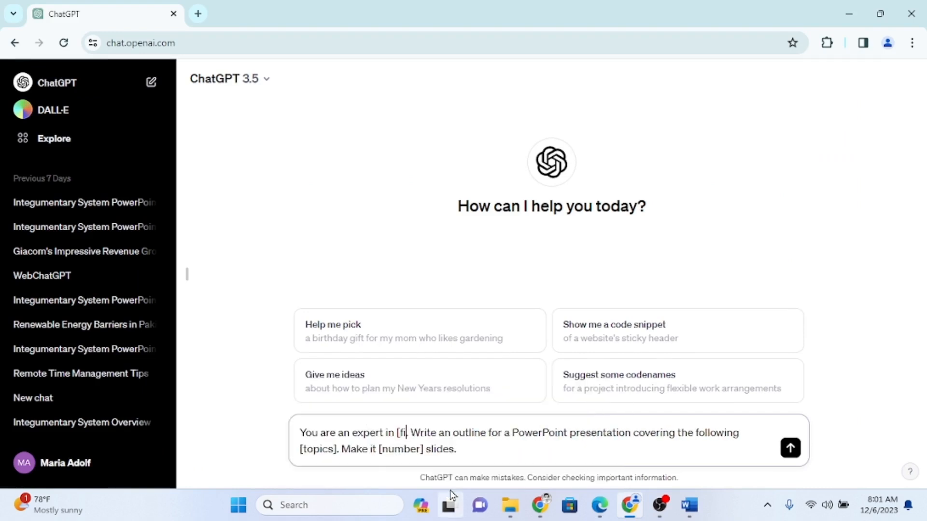
{"action": "type", "text": "Science."}
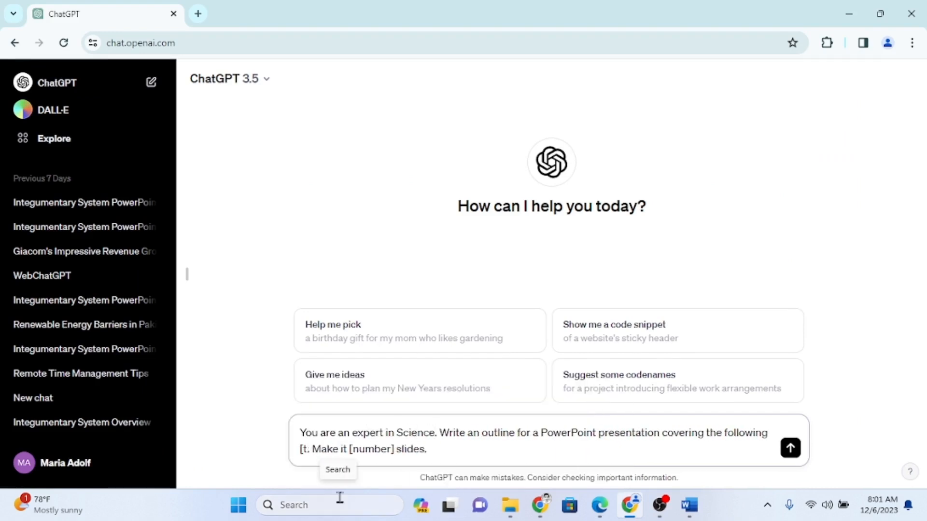
{"action": "type", "text": "Integumentary System"}
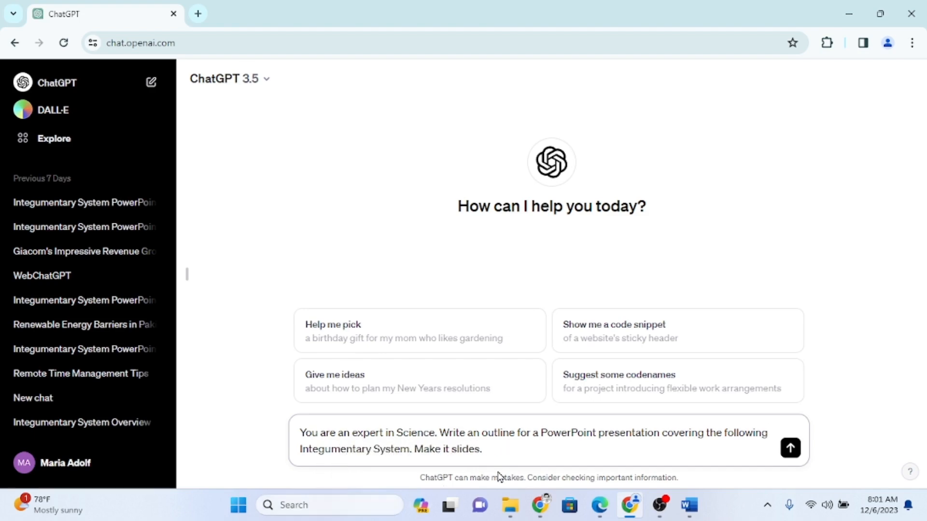
{"action": "type", "text": "10"}
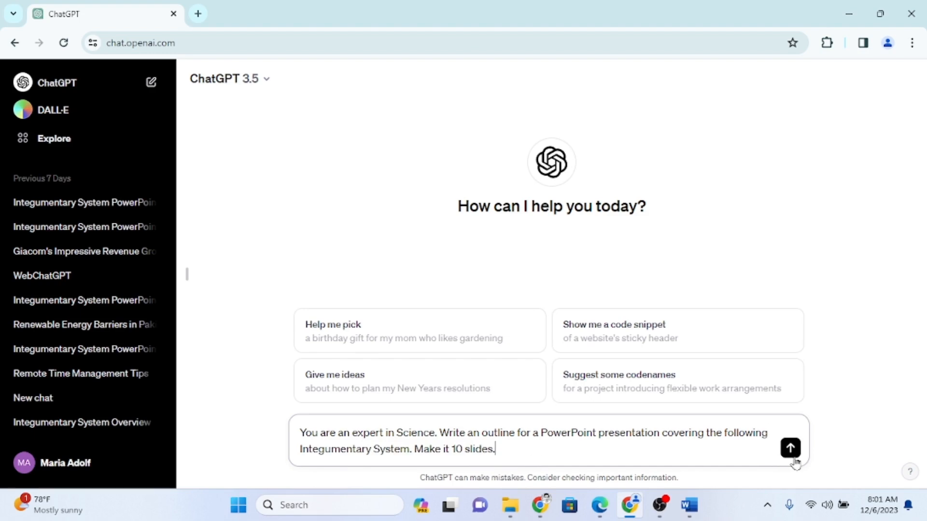
{"action": "left_click", "coordinate": [790, 447]}
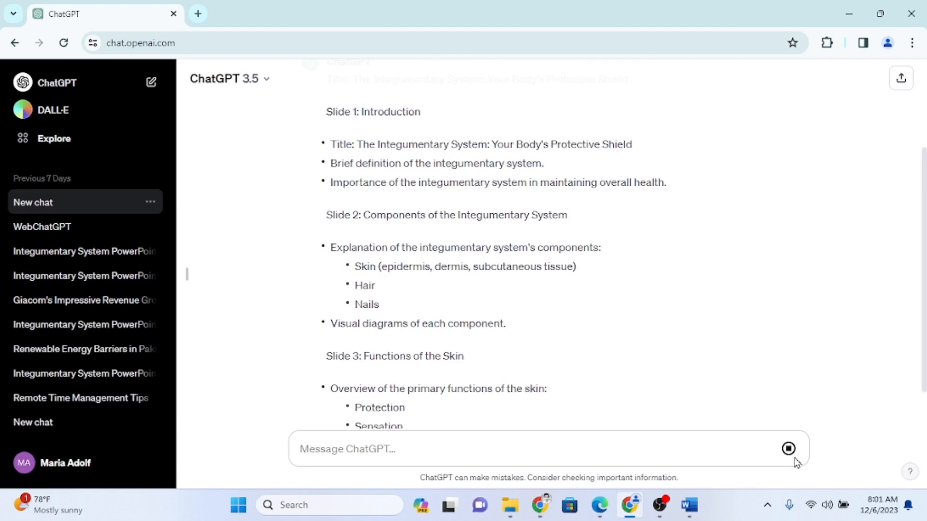
Scroll through the generated ten-slide outline to review it from Introduction to Conclusion
{"action": "scroll", "scroll_direction": "down", "scroll_amount": 3}
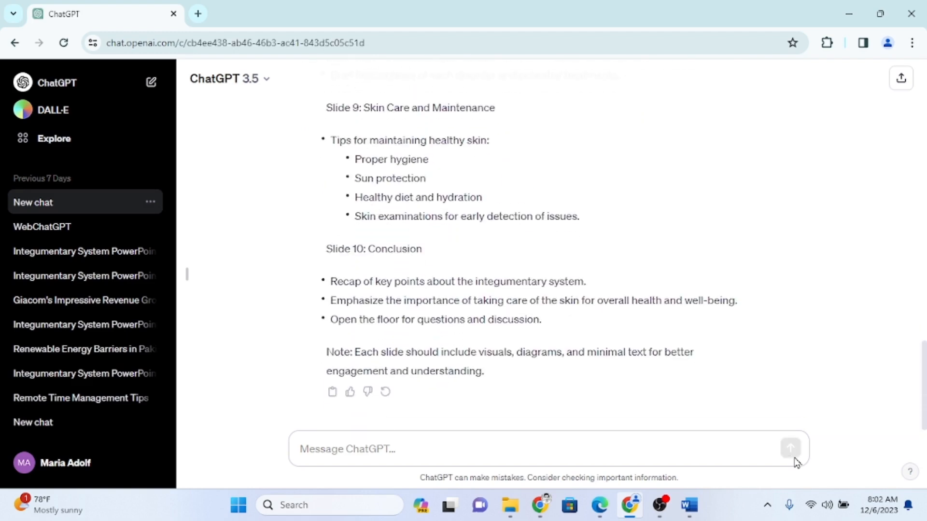
{"action": "left_click", "coordinate": [687, 505]}
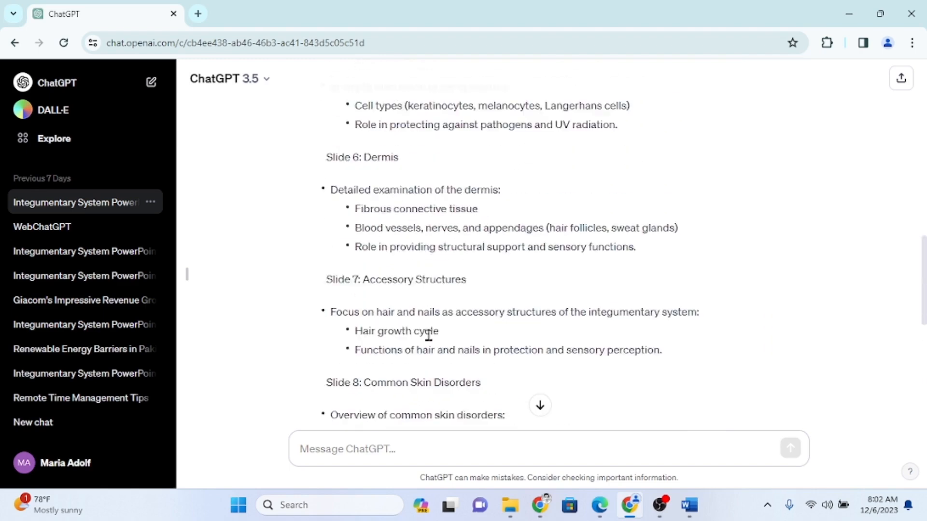
{"action": "scroll", "scroll_direction": "up", "scroll_amount": 3}
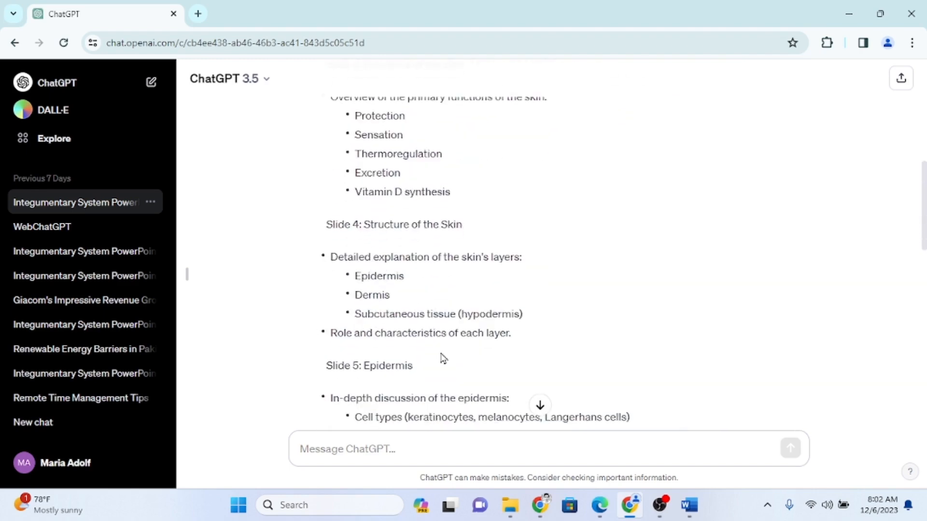
{"action": "scroll", "scroll_direction": "down", "scroll_amount": 3}
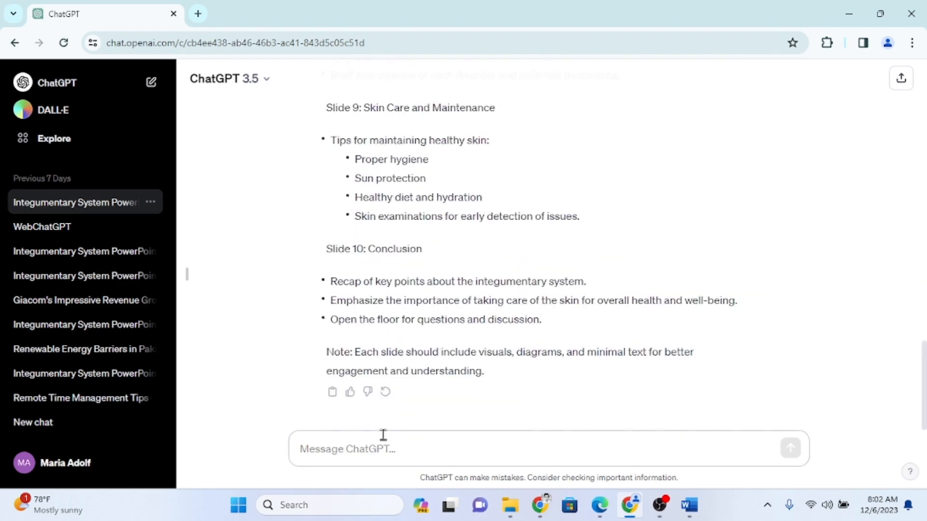
Send the 'Expand on each of the subtopics you provided earlier' follow-up prompt
{"action": "type", "text": "Expand on each of the subtopics you provided earlier. You can consider elaborating on the key ideas, offering supporting examples, and explaining any details that you think would enhance the audience's understanding of the topic."}
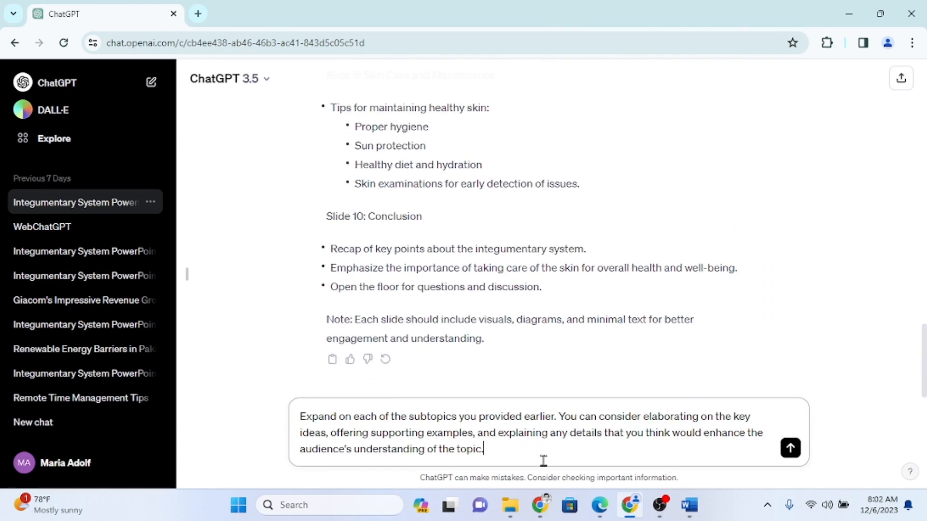
{"action": "left_click", "coordinate": [791, 448]}
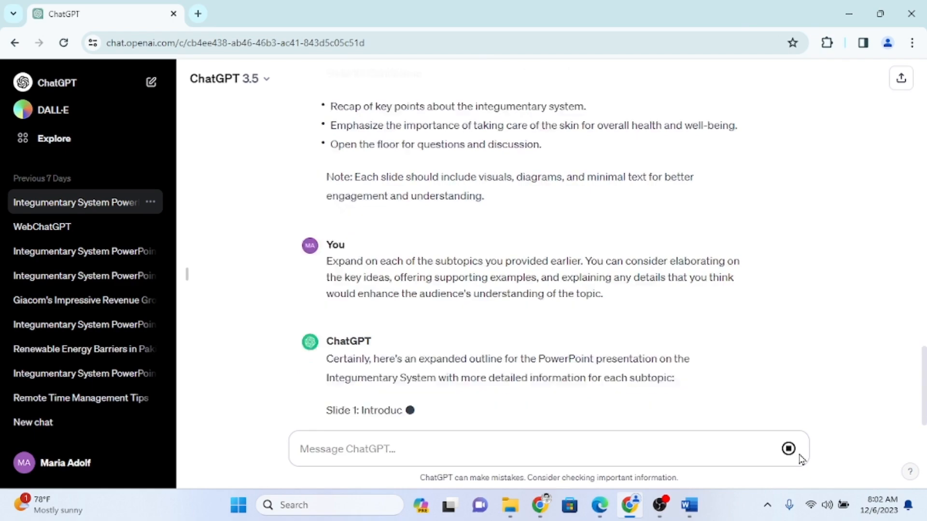
Review the expanded outline and copy the full response
{"action": "scroll", "scroll_direction": "down", "scroll_amount": 3}
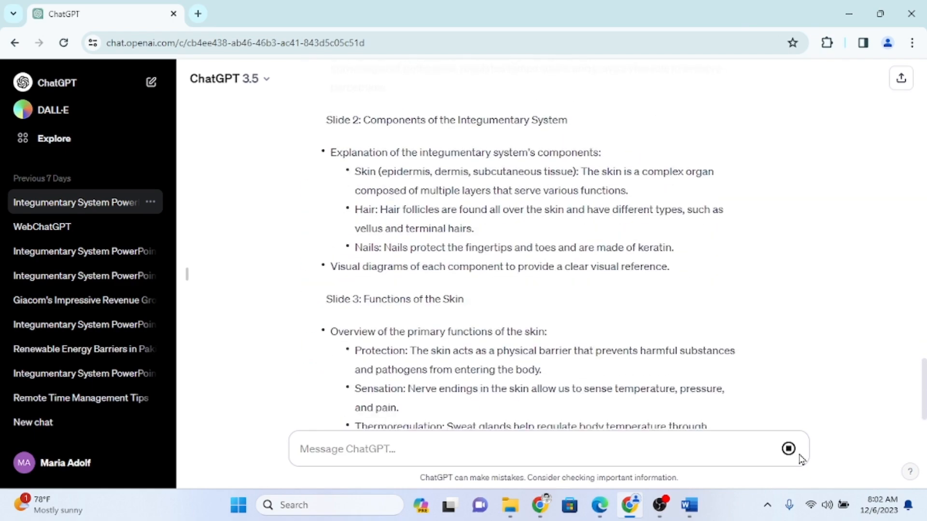
{"action": "scroll", "scroll_direction": "down", "scroll_amount": 3}
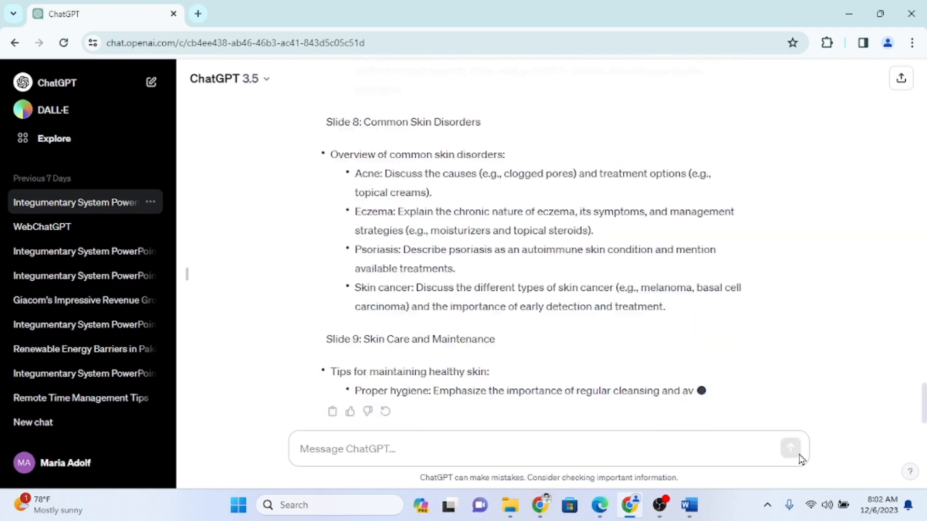
{"action": "scroll", "scroll_direction": "down", "scroll_amount": 3}
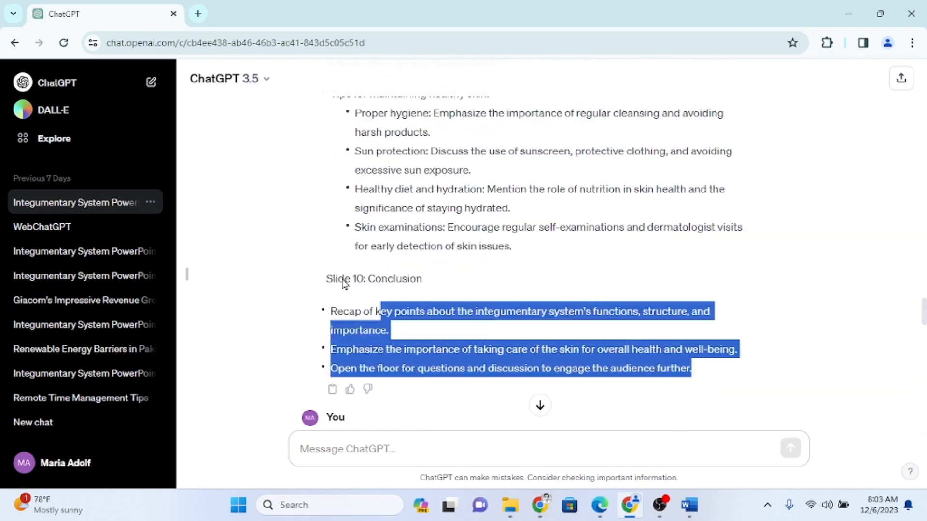
{"action": "scroll", "scroll_direction": "up", "scroll_amount": 3}
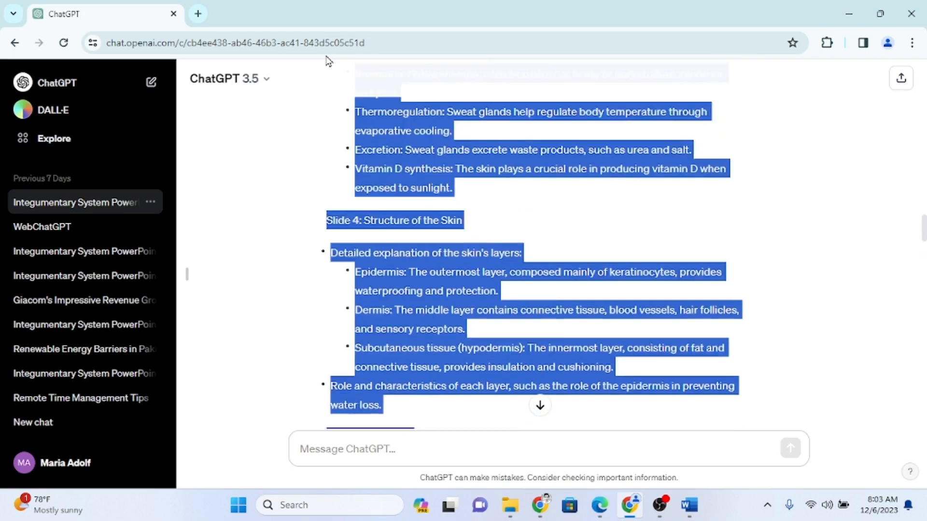
{"action": "right_click", "coordinate": [384, 162]}
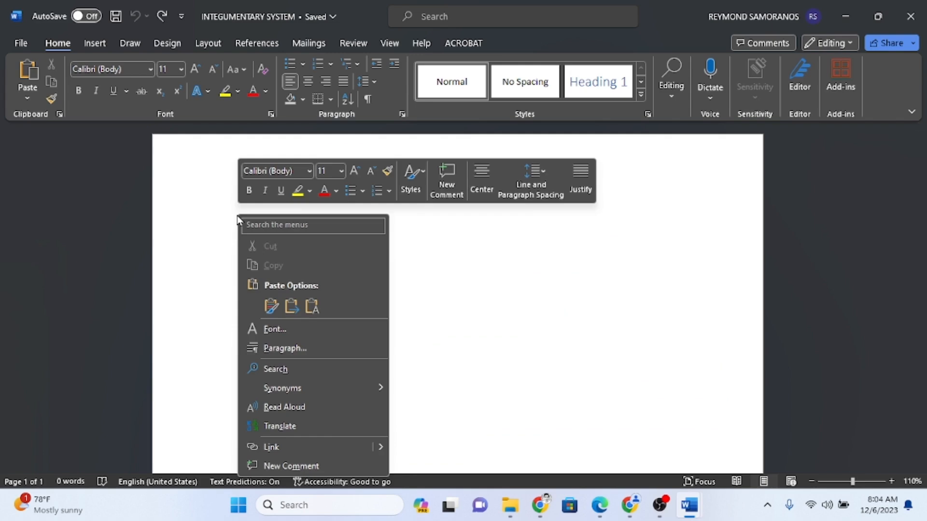
{"action": "mouse_move", "coordinate": [269, 247]}
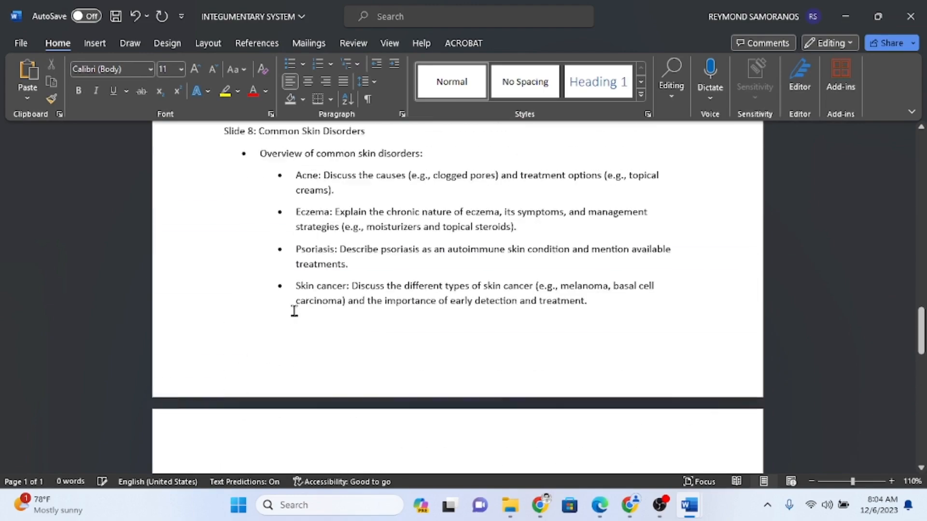
Remove the 'Slide 1:' to 'Slide 10:' prefixes so headings read Introduction through Conclusion
{"action": "scroll", "scroll_direction": "up", "scroll_amount": 3}
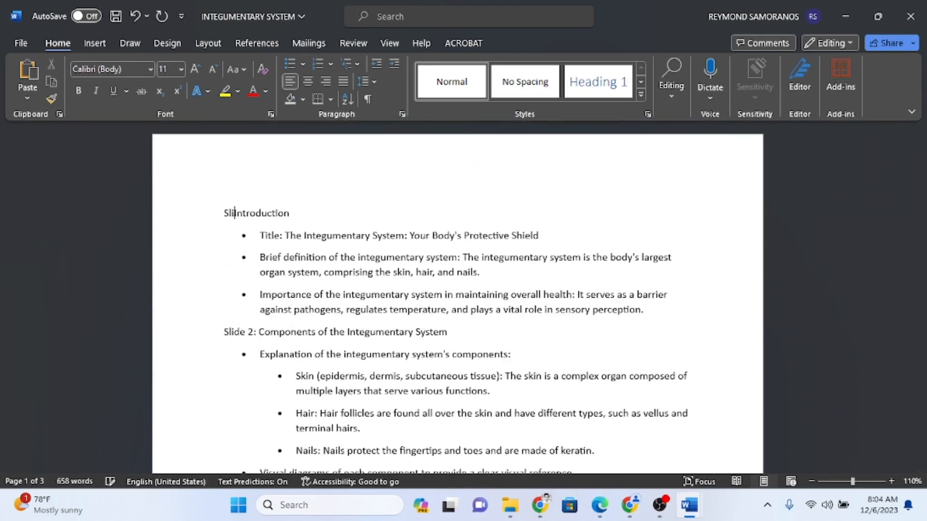
{"action": "scroll", "scroll_direction": "down", "scroll_amount": 3}
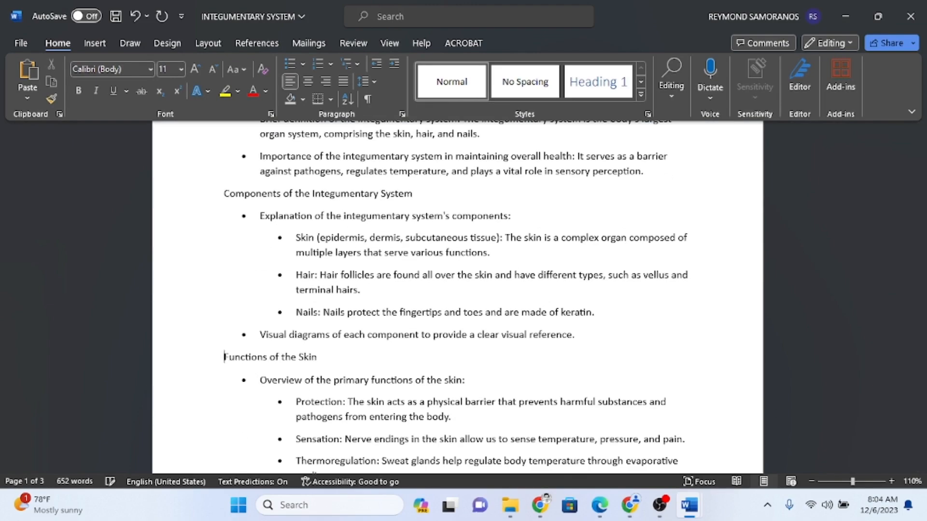
{"action": "scroll", "scroll_direction": "down", "scroll_amount": 3}
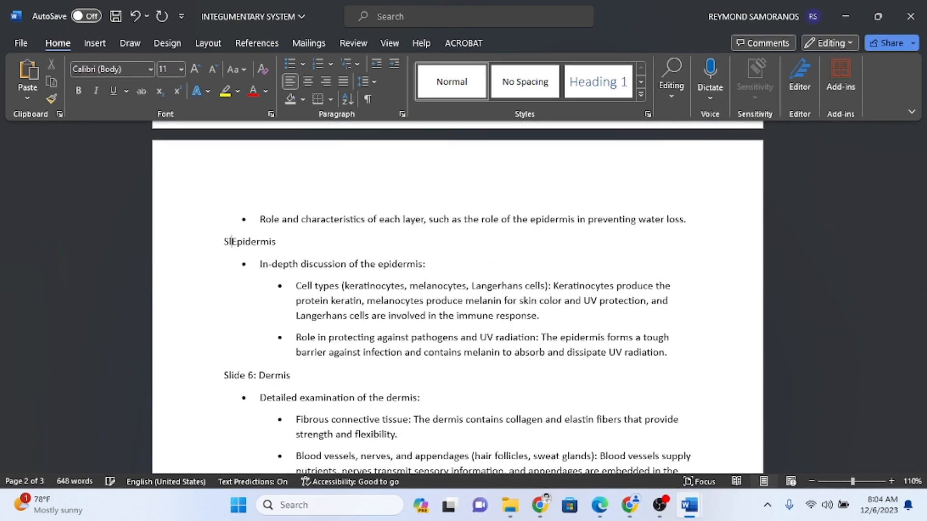
{"action": "scroll", "scroll_direction": "down", "scroll_amount": 3}
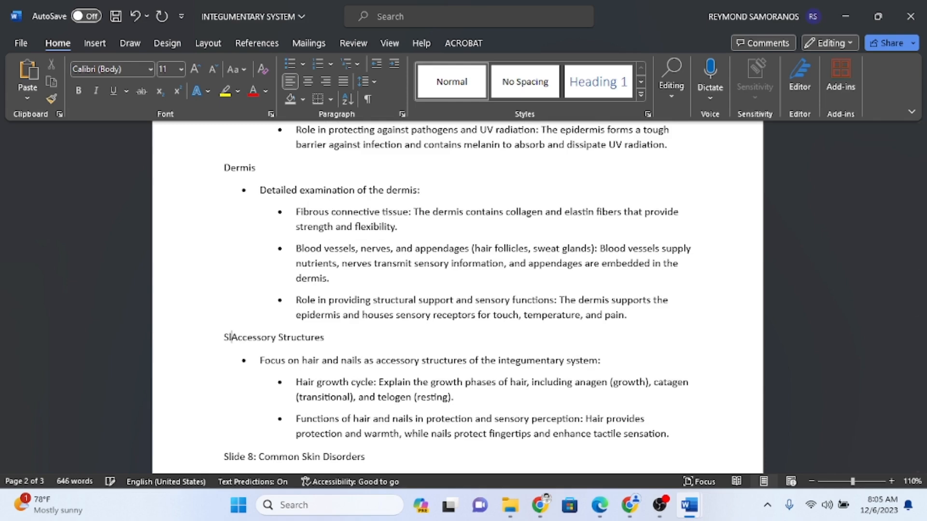
{"action": "scroll", "scroll_direction": "down", "scroll_amount": 3}
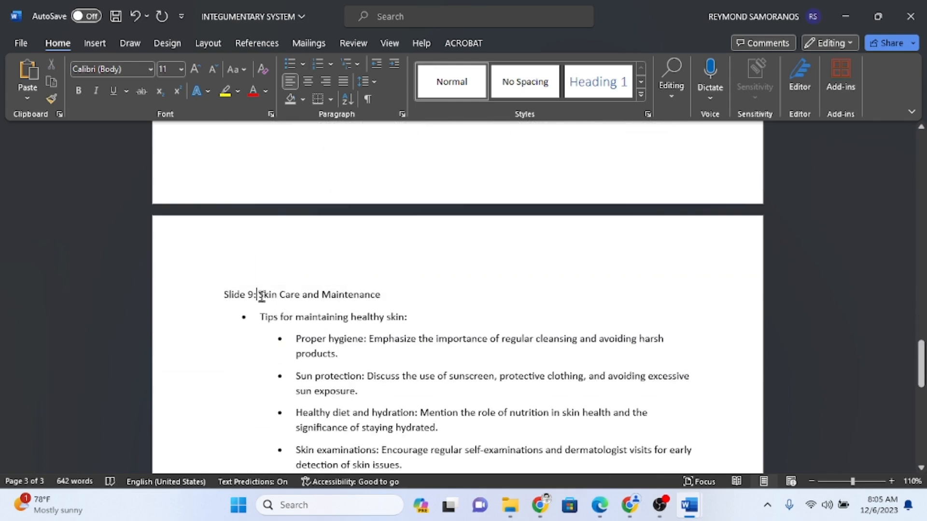
{"action": "scroll", "scroll_direction": "down", "scroll_amount": 3}
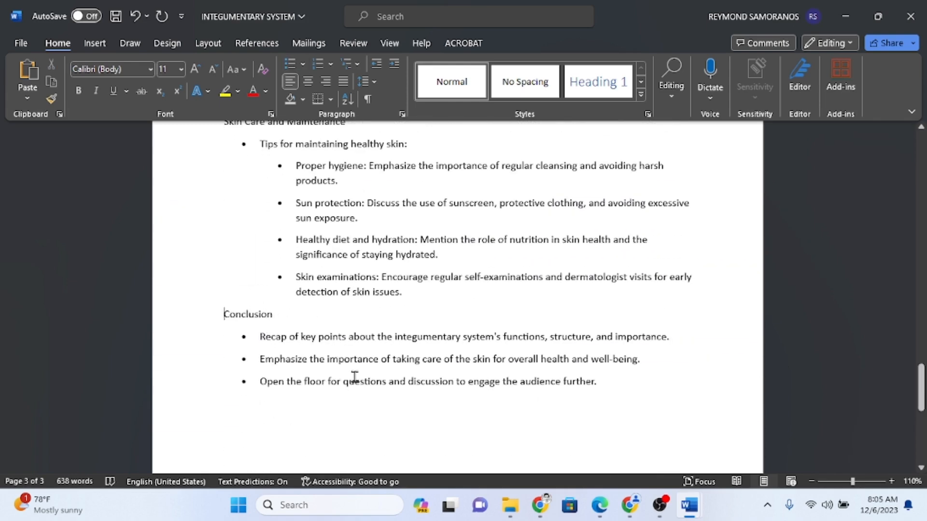
{"action": "scroll", "scroll_direction": "up", "scroll_amount": 3}
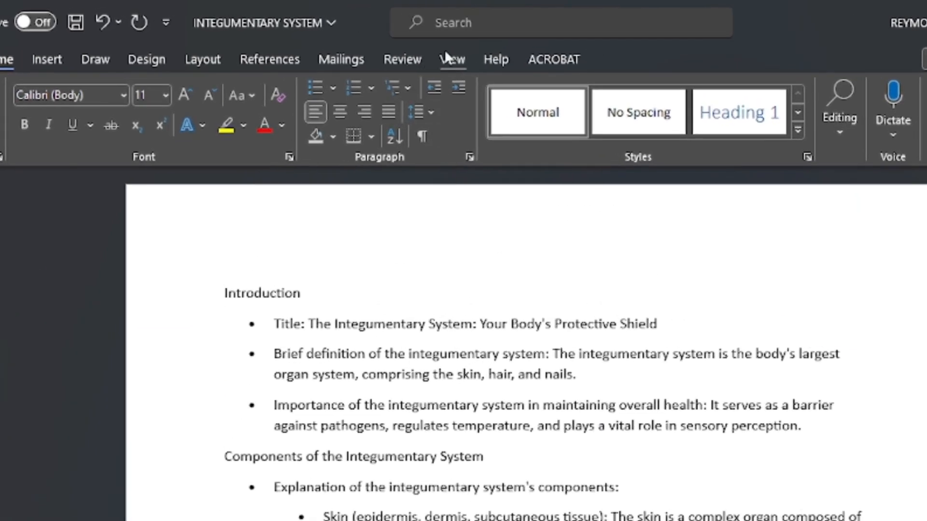
Switch the Word document to Outline view
{"action": "left_click", "coordinate": [452, 59]}
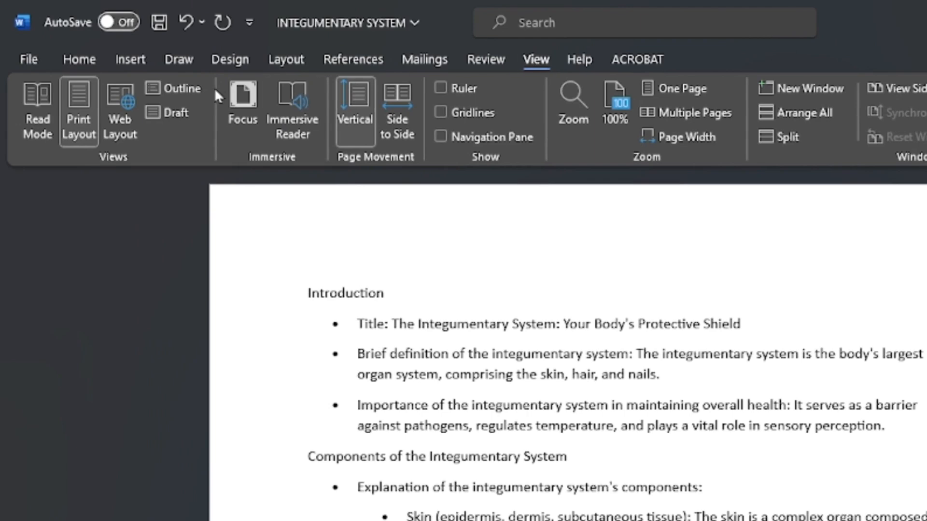
{"action": "left_click", "coordinate": [182, 88]}
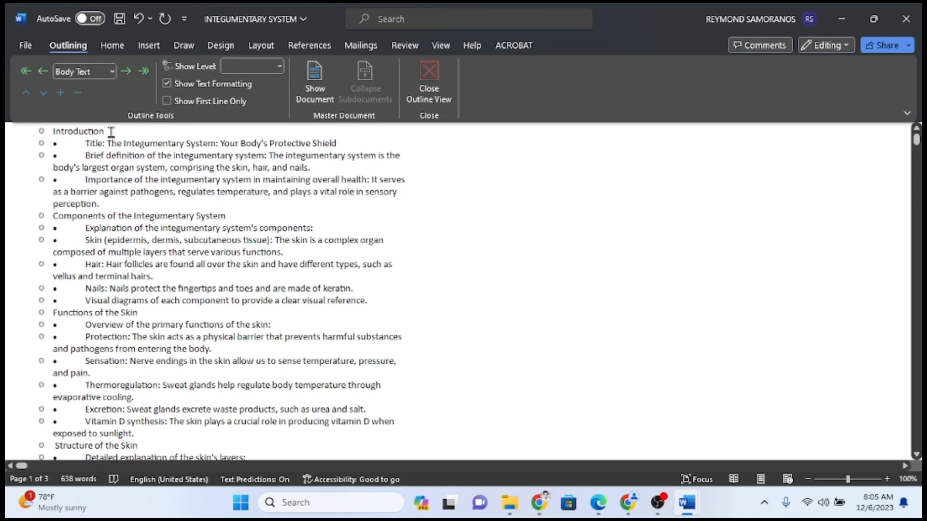
Select the section headings, like Introduction and Functions of the Skin, and make them Level 1
{"action": "double_click", "coordinate": [78, 131]}
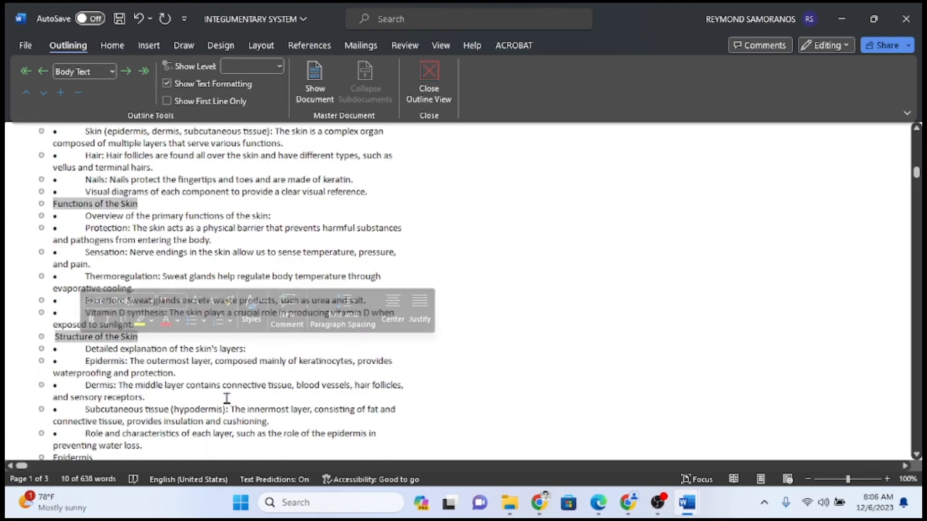
{"action": "scroll", "scroll_direction": "down", "scroll_amount": 3}
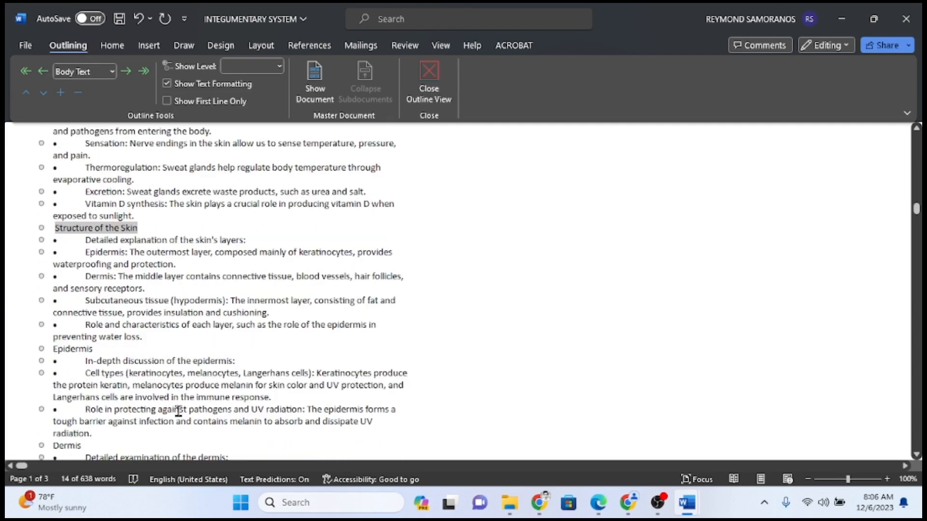
{"action": "scroll", "scroll_direction": "down", "scroll_amount": 3}
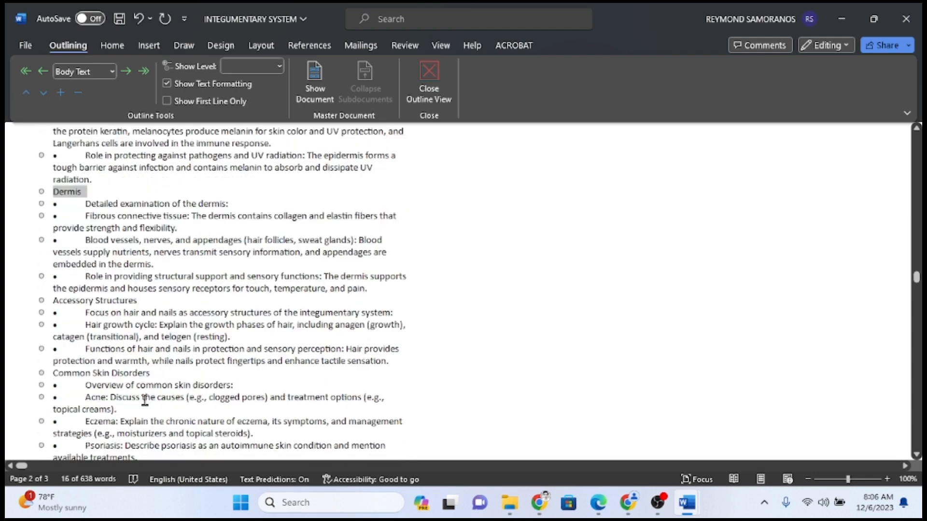
{"action": "scroll", "scroll_direction": "down", "scroll_amount": 3}
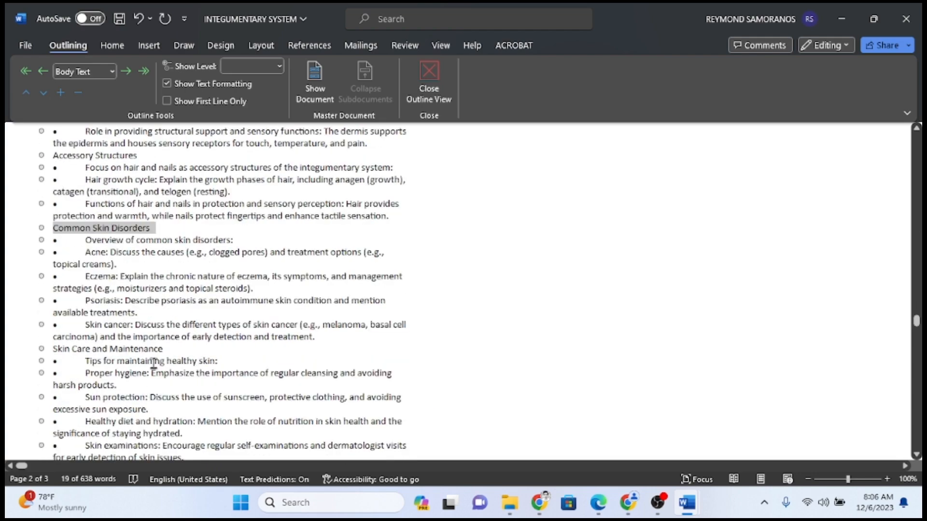
{"action": "scroll", "scroll_direction": "up", "scroll_amount": 3}
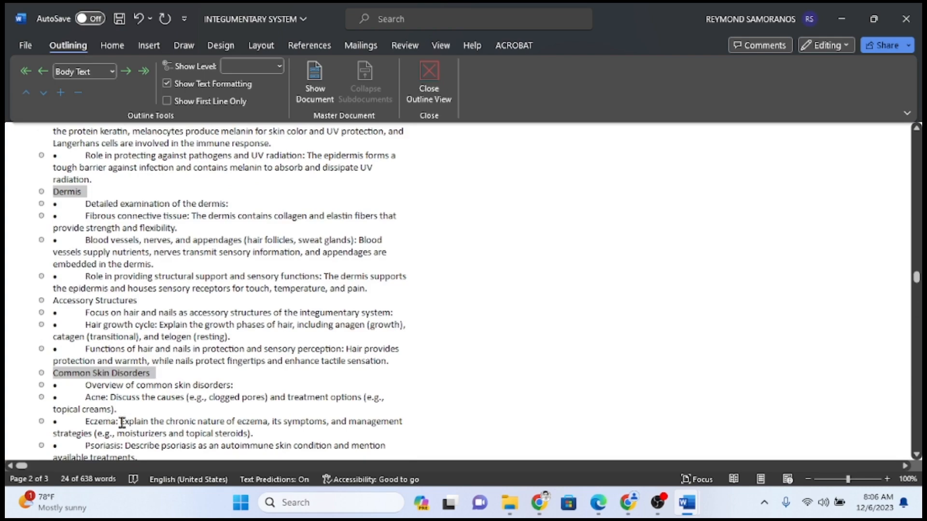
{"action": "scroll", "scroll_direction": "up", "scroll_amount": 3}
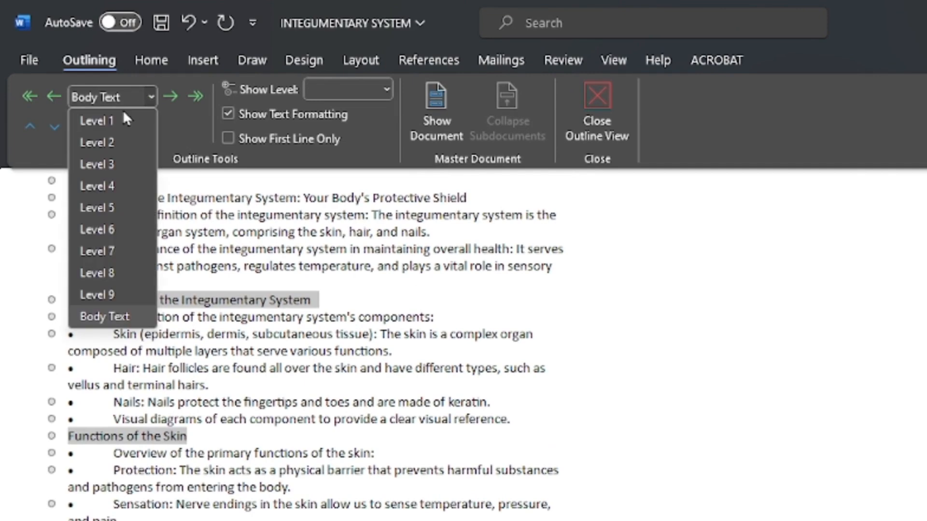
{"action": "left_click", "coordinate": [96, 122]}
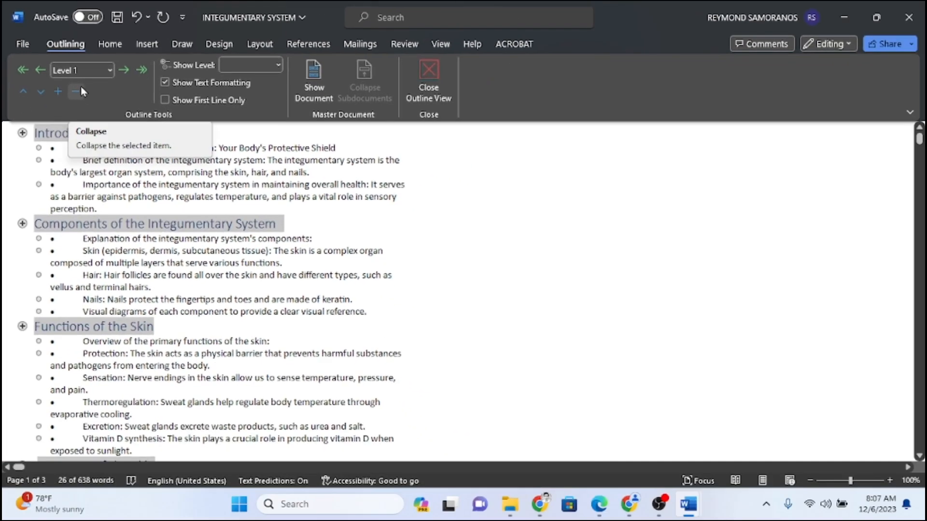
Select all bullet-point lines and set them to Level 2 beneath their headings
{"action": "left_click", "coordinate": [98, 208]}
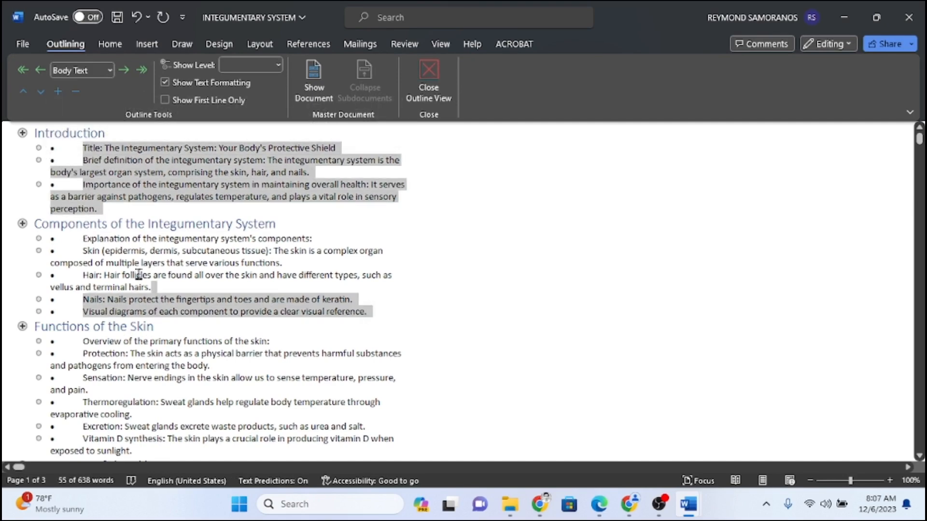
{"action": "scroll", "scroll_direction": "down", "scroll_amount": 3}
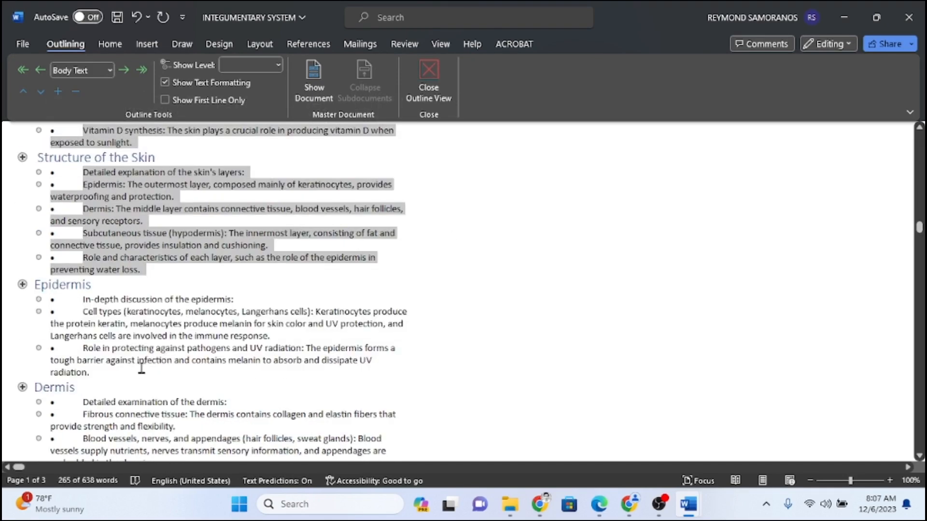
{"action": "scroll", "scroll_direction": "down", "scroll_amount": 3}
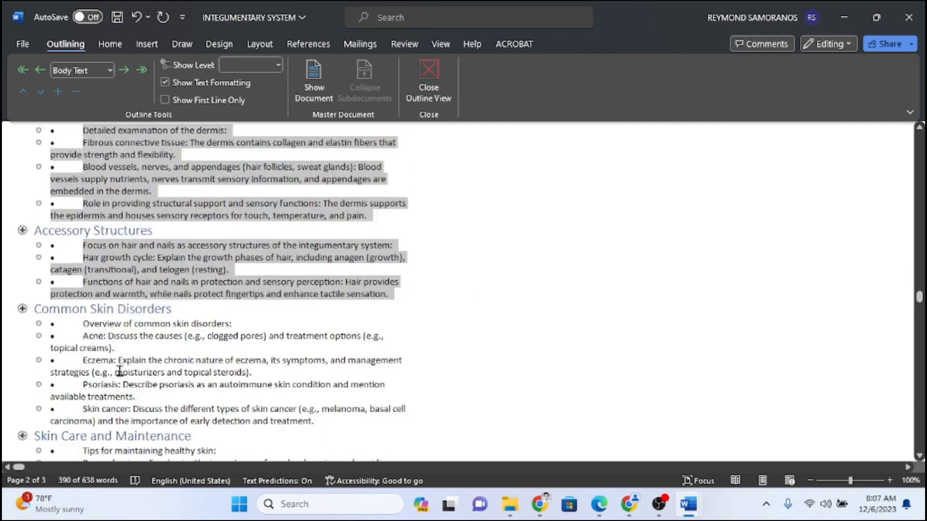
{"action": "scroll", "scroll_direction": "down", "scroll_amount": 3}
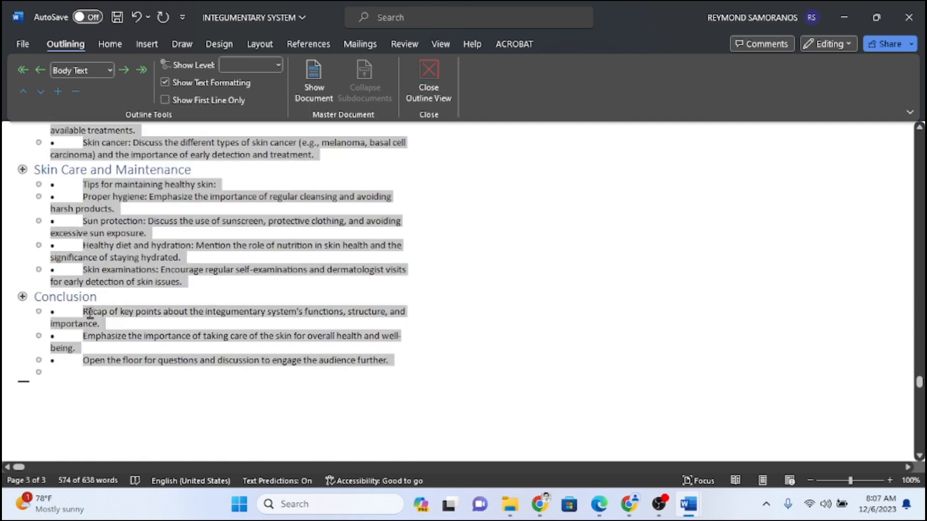
{"action": "left_click", "coordinate": [81, 69]}
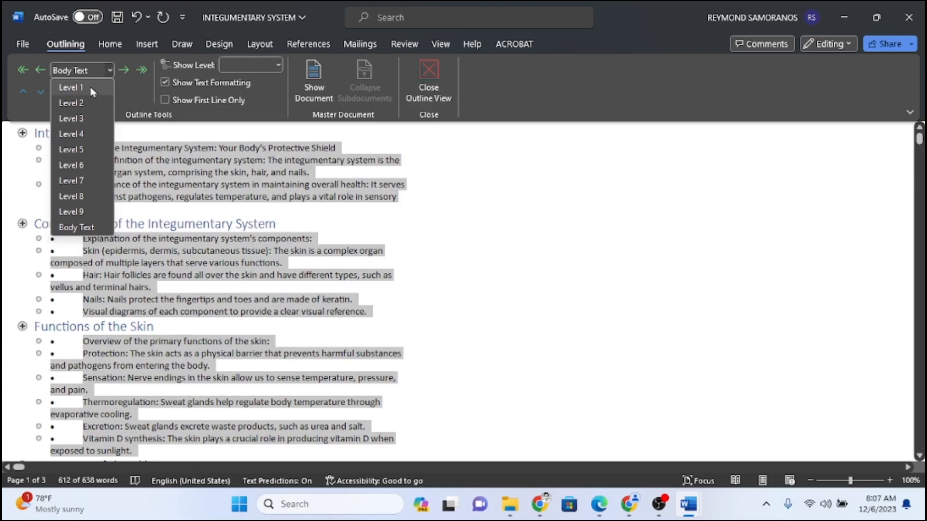
{"action": "mouse_move", "coordinate": [81, 102]}
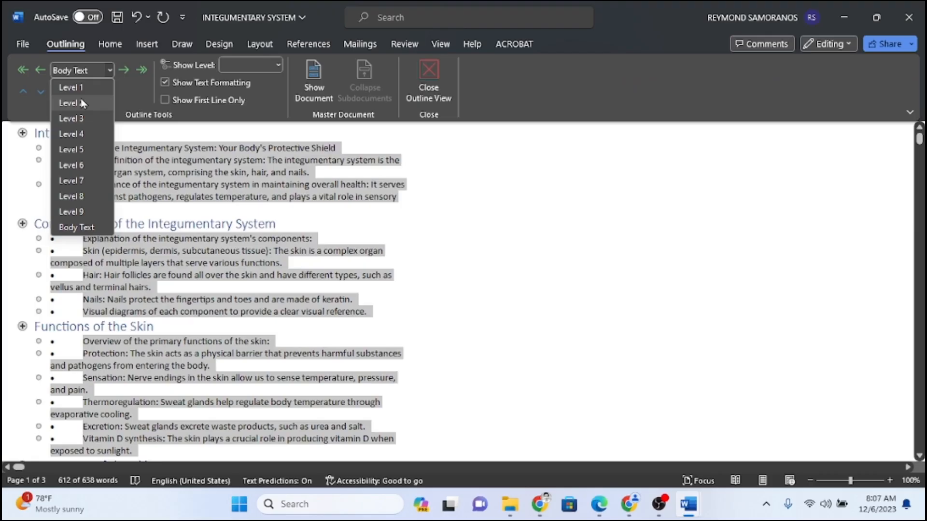
{"action": "left_click", "coordinate": [70, 102]}
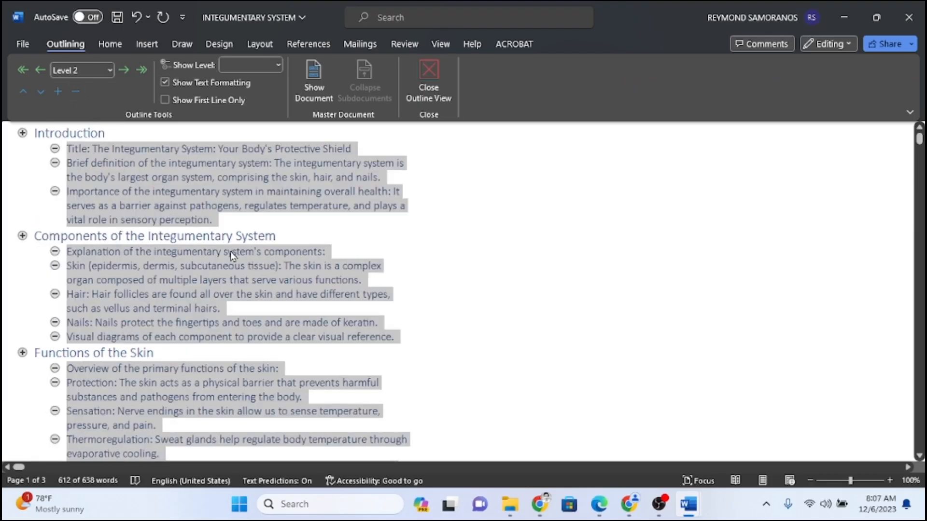
Save the outlined document and move to the blank PowerPoint presentation
{"action": "left_click", "coordinate": [22, 43]}
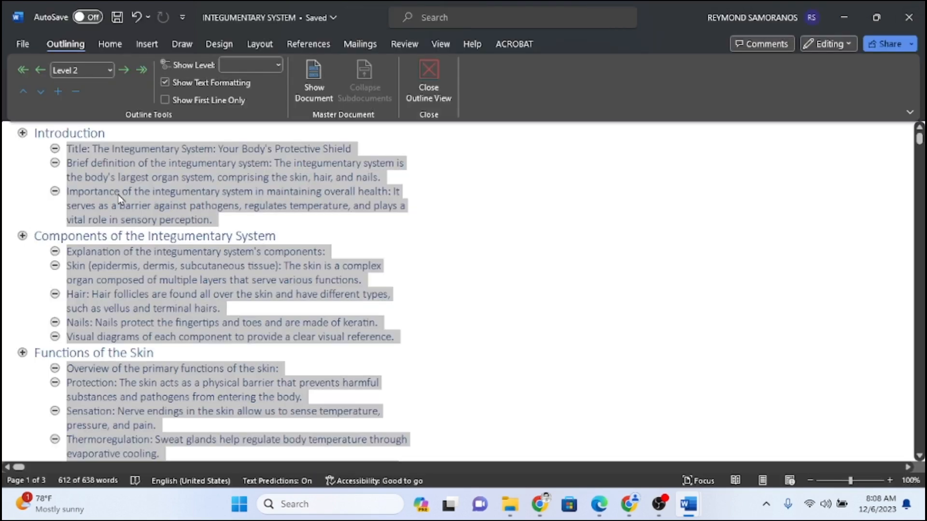
{"action": "left_click", "coordinate": [703, 504]}
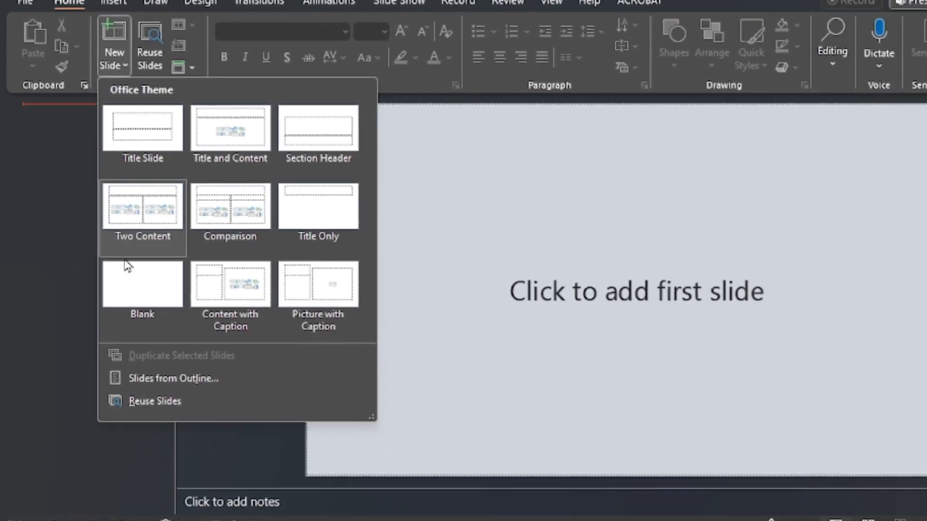
Insert slides from the INTEGUMENTARY SYSTEM Word outline on the Desktop
{"action": "left_click", "coordinate": [192, 378]}
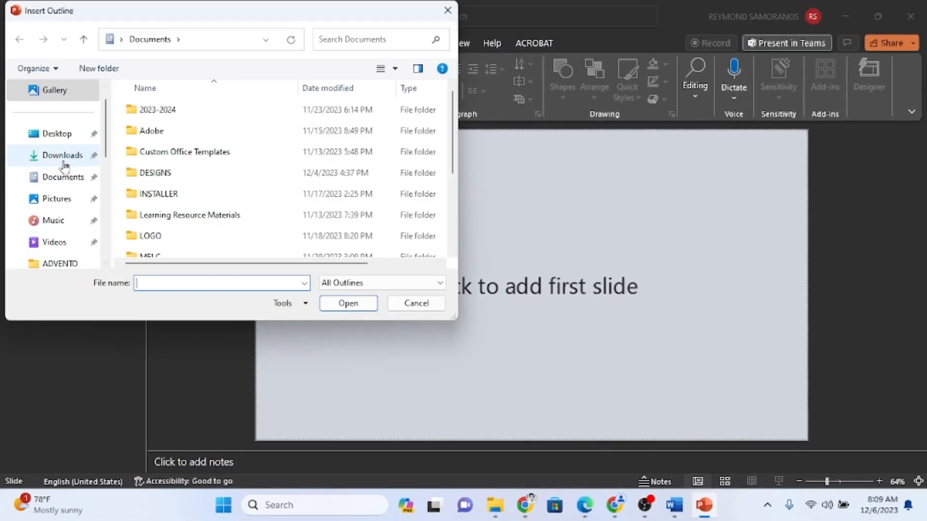
{"action": "left_click", "coordinate": [57, 134]}
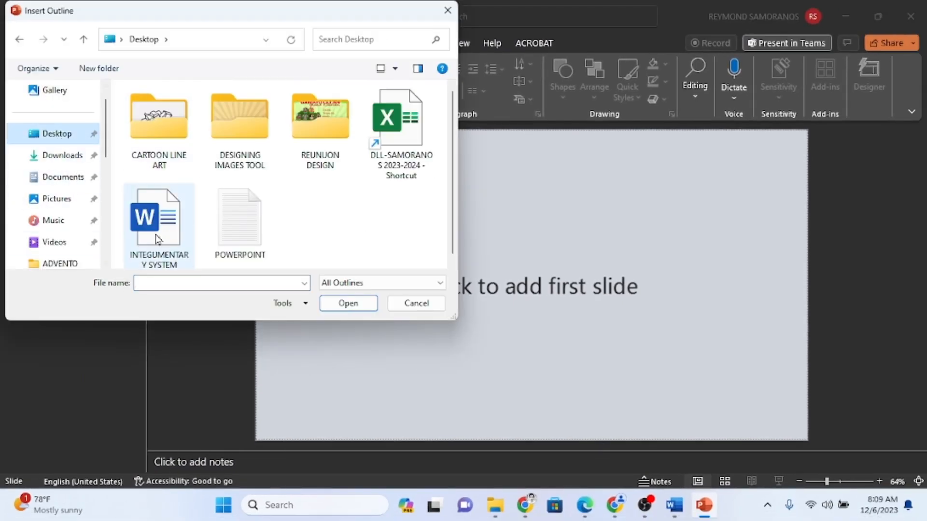
{"action": "left_click", "coordinate": [158, 213]}
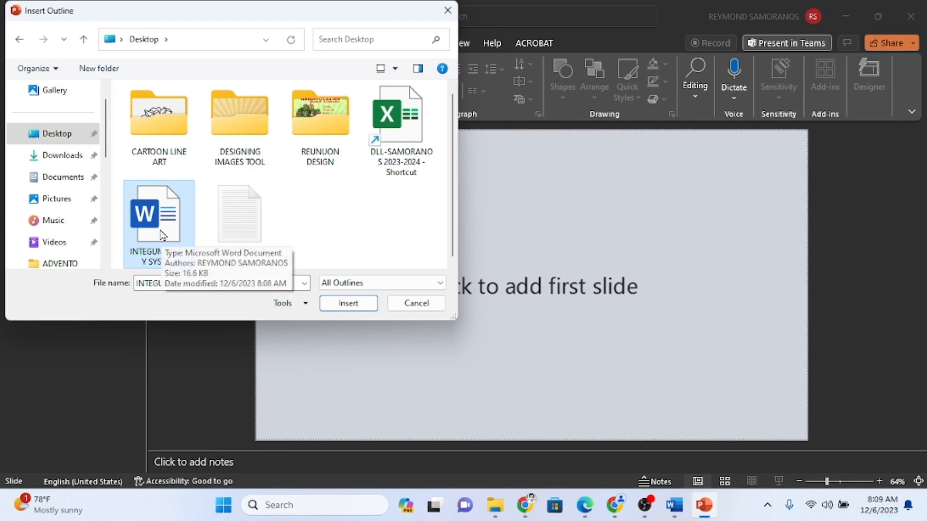
{"action": "left_click", "coordinate": [347, 303]}
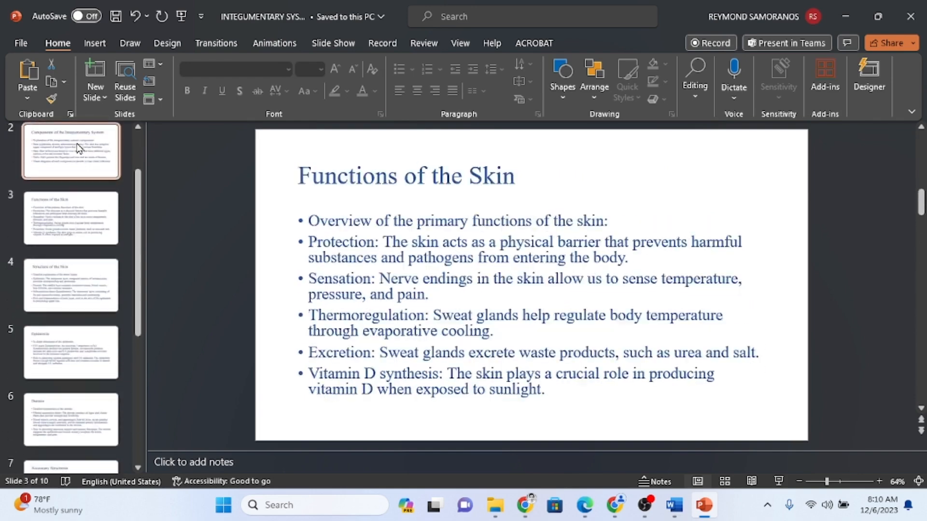
Select the Introduction slide and bring up Designer ideas for it
{"action": "left_click", "coordinate": [71, 160]}
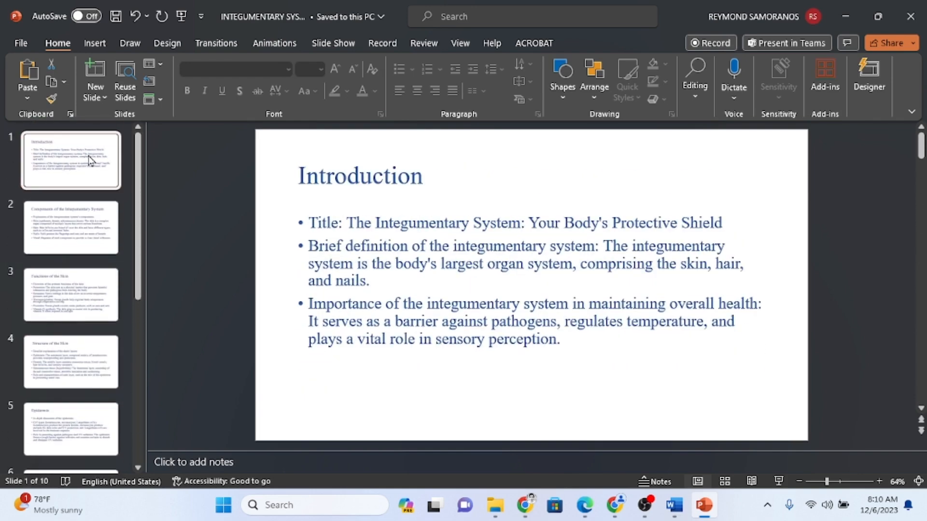
{"action": "left_click", "coordinate": [868, 80]}
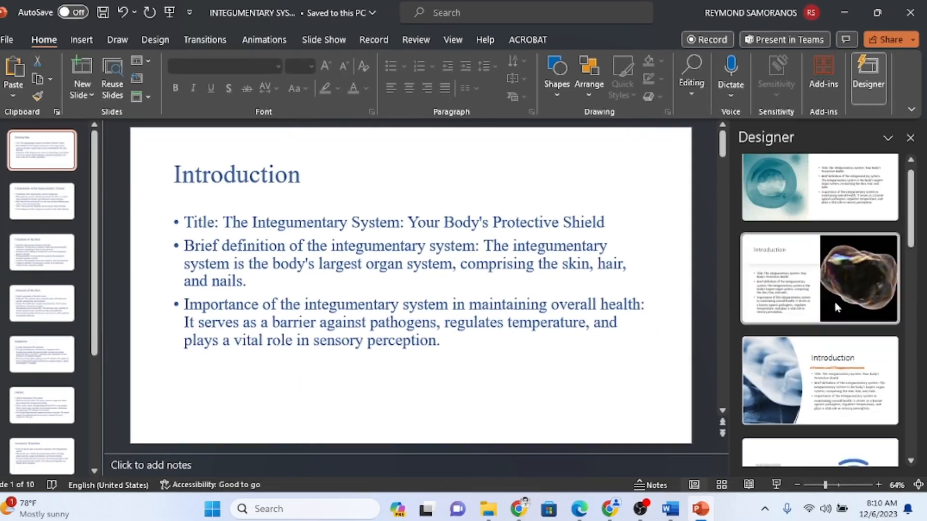
Apply the pill-photo Designer layout to the Introduction slide
{"action": "scroll", "scroll_direction": "down", "scroll_amount": 3}
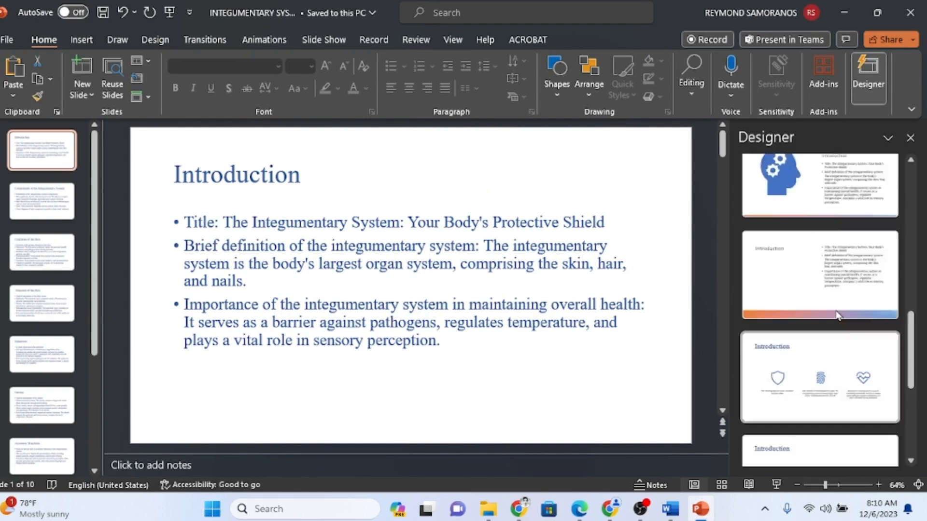
{"action": "scroll", "scroll_direction": "down", "scroll_amount": 3}
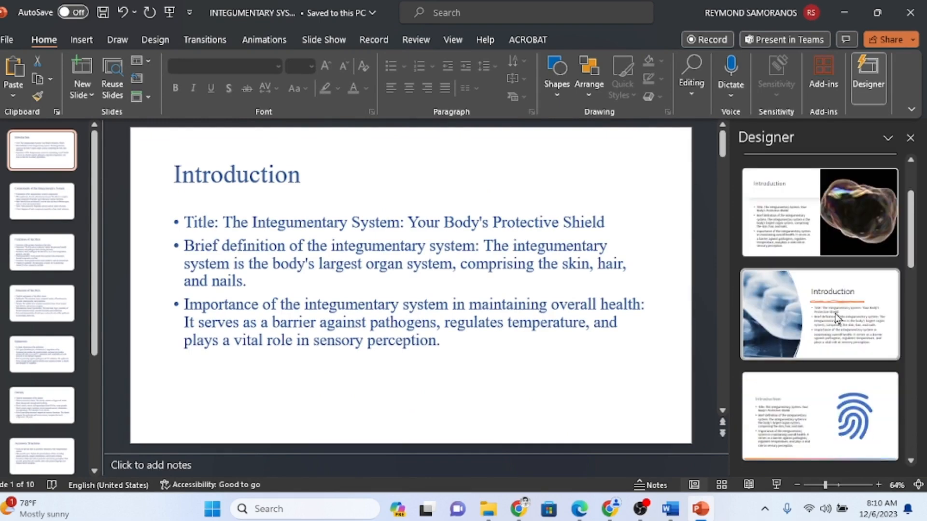
{"action": "left_click", "coordinate": [819, 314]}
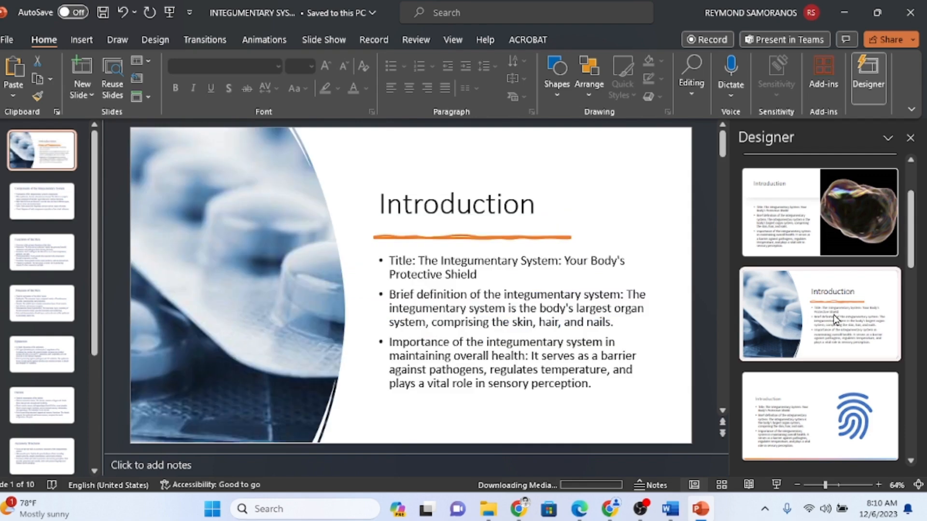
{"action": "left_click", "coordinate": [820, 313]}
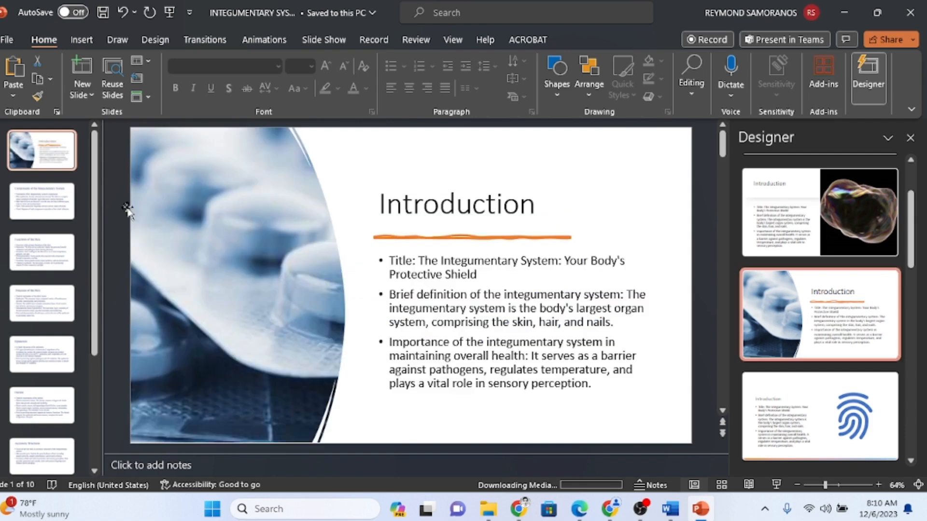
Apply Designer layouts to the Components and Conclusion slides, then return to Introduction
{"action": "left_click", "coordinate": [42, 200]}
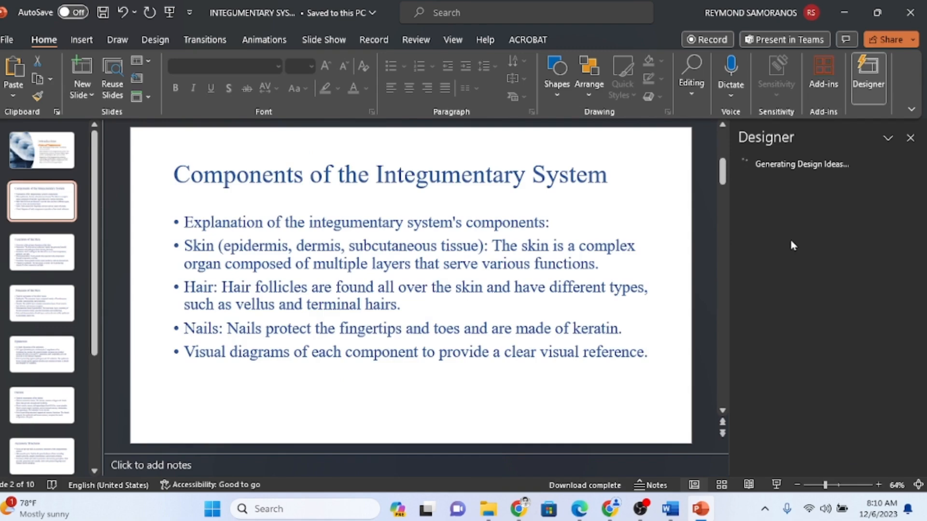
{"action": "left_click", "coordinate": [819, 349]}
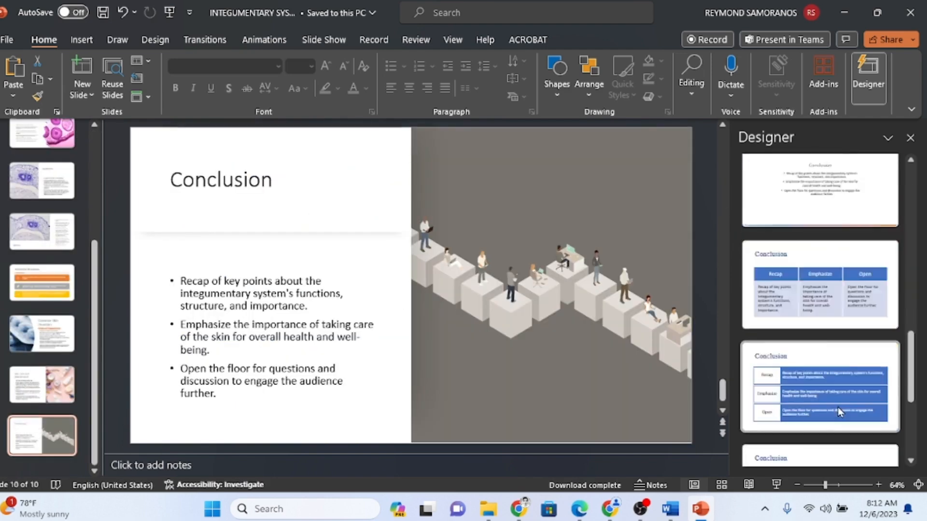
{"action": "left_click", "coordinate": [819, 393]}
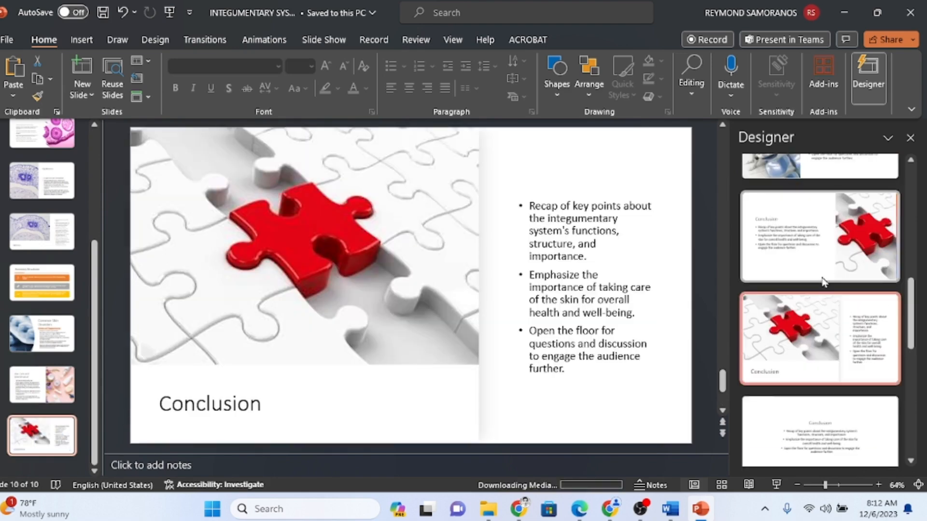
{"action": "left_click", "coordinate": [41, 150]}
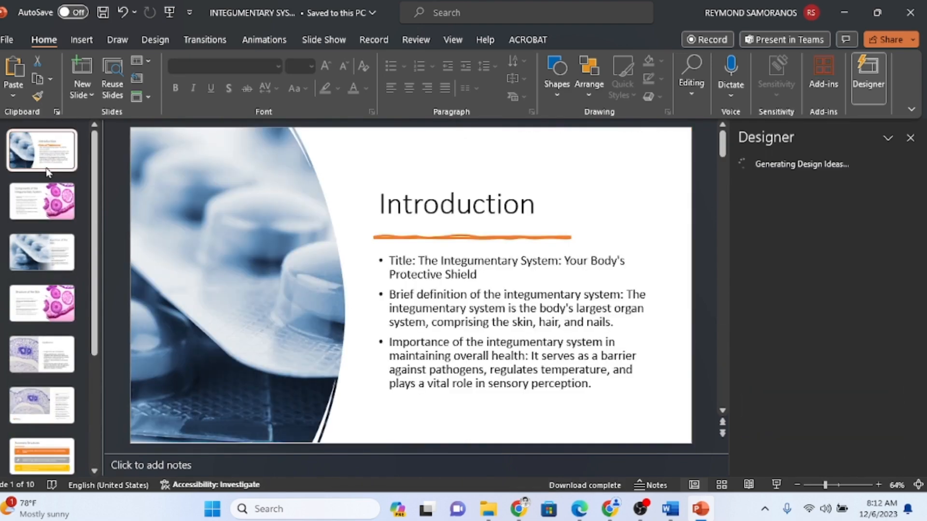
Set a solid yellow fill via Format Background on slide 1 and apply it to all slides
{"action": "right_click", "coordinate": [42, 149]}
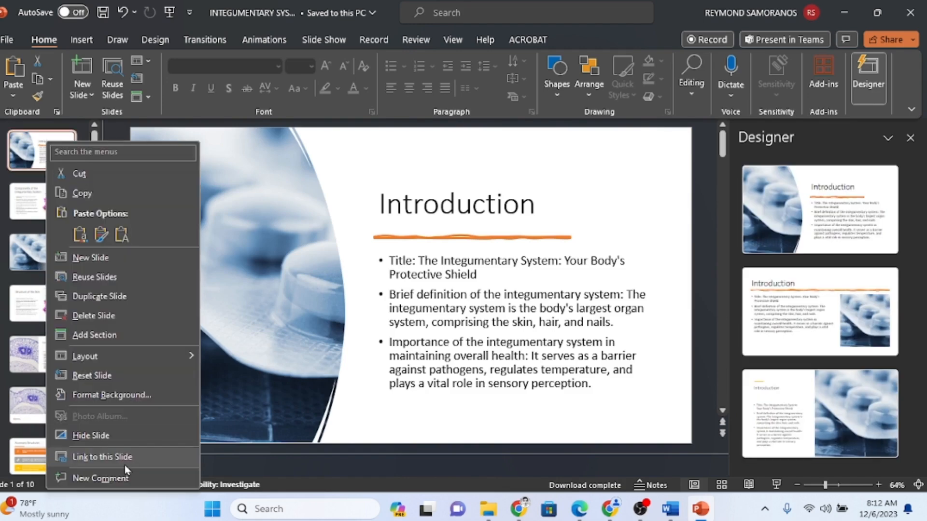
{"action": "left_click", "coordinate": [116, 394]}
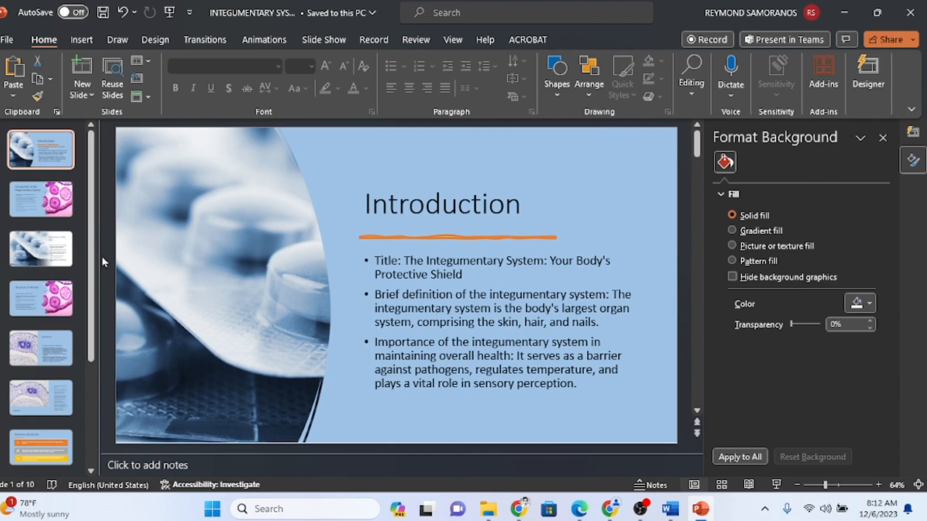
{"action": "left_click", "coordinate": [41, 442]}
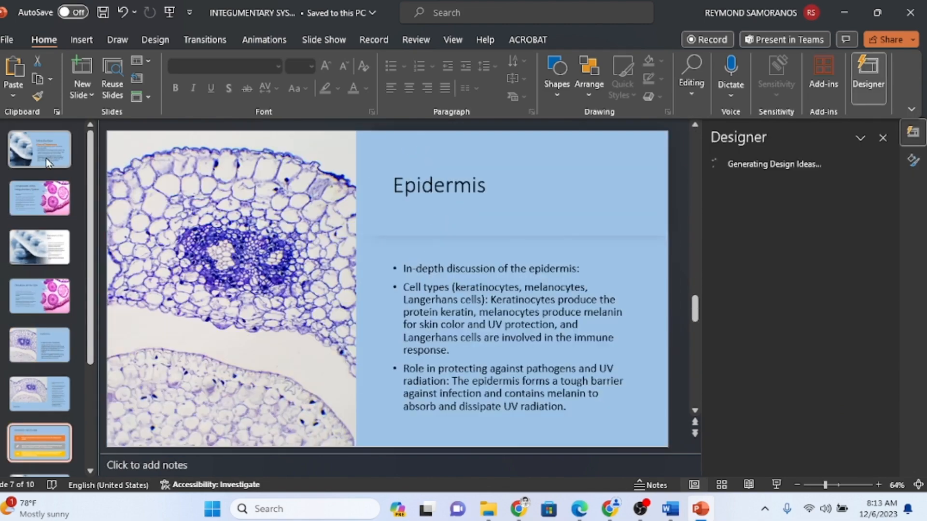
{"action": "right_click", "coordinate": [39, 149]}
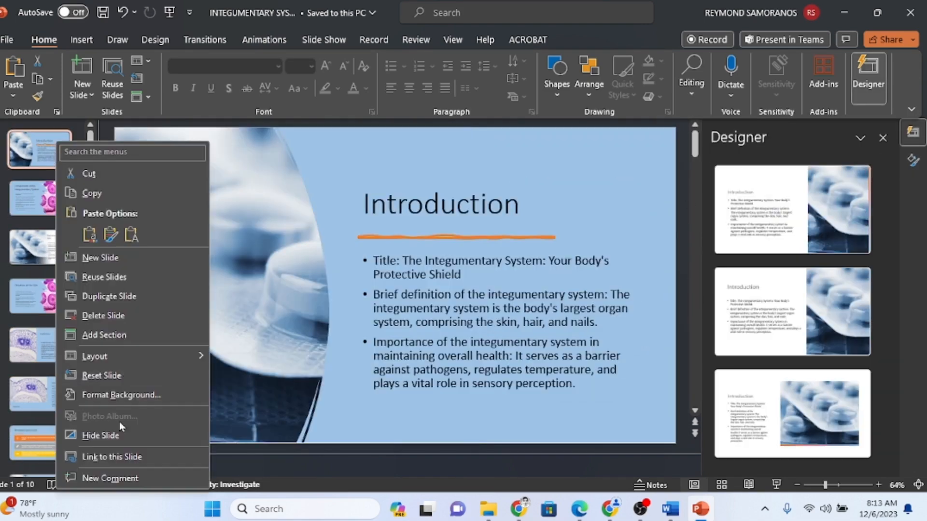
{"action": "left_click", "coordinate": [121, 394]}
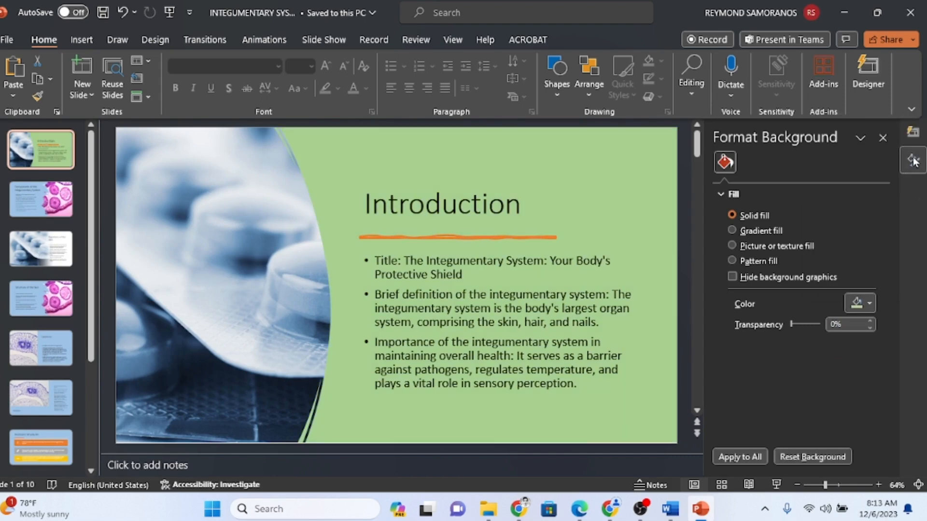
{"action": "left_click", "coordinate": [740, 456]}
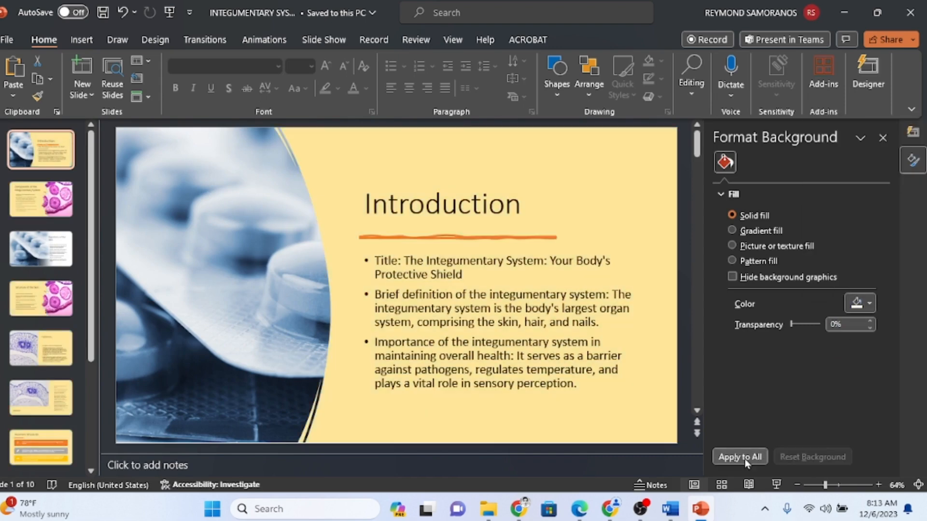